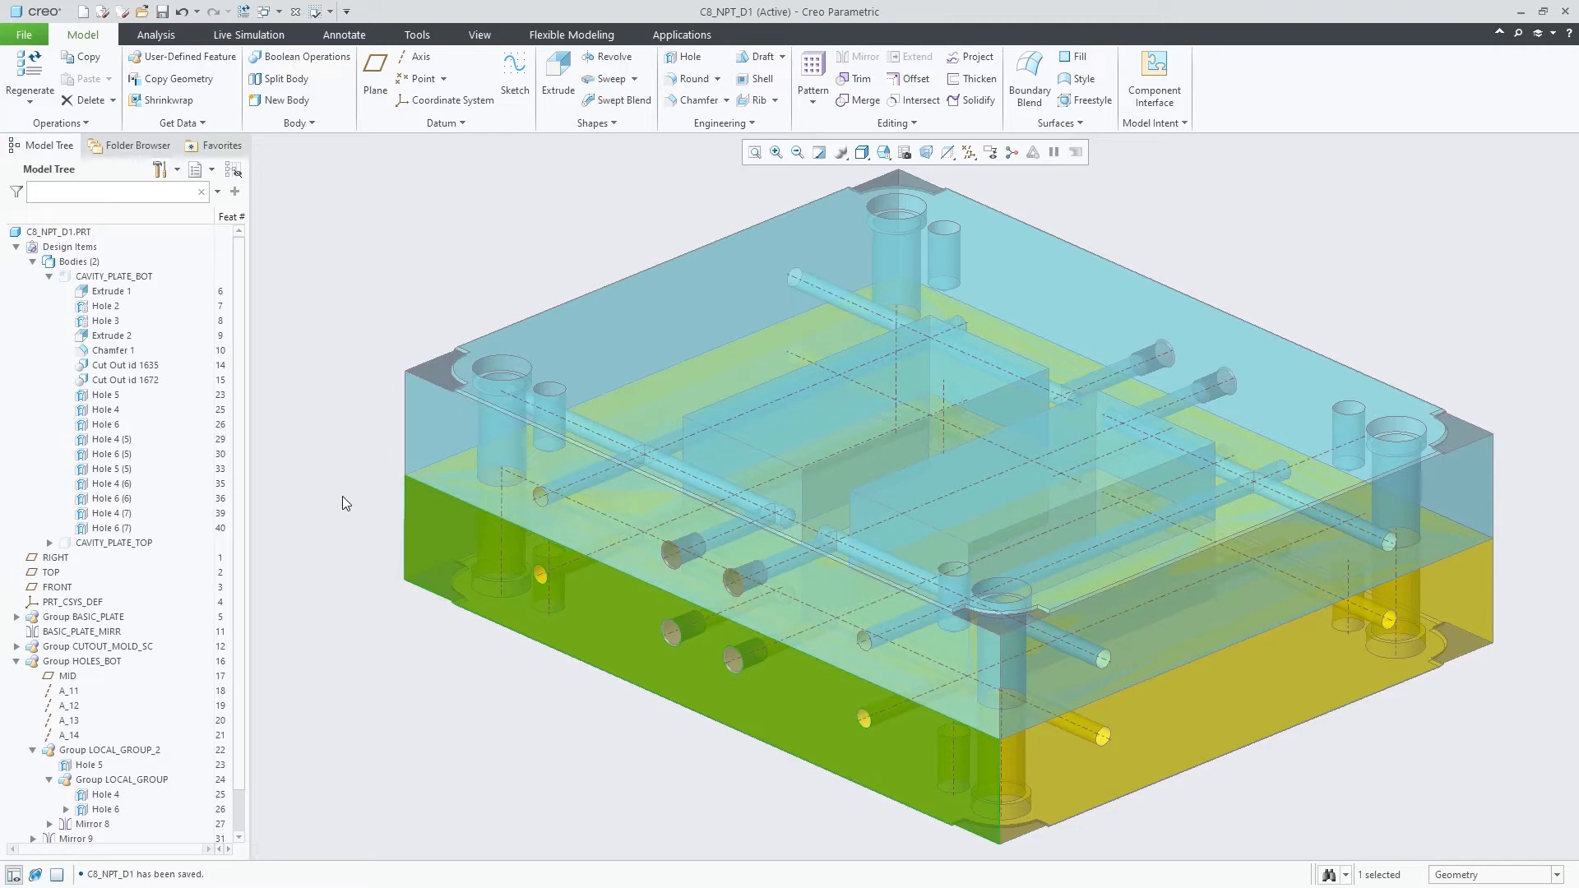
{"action": "mouse_move", "coordinate": [441, 450]}
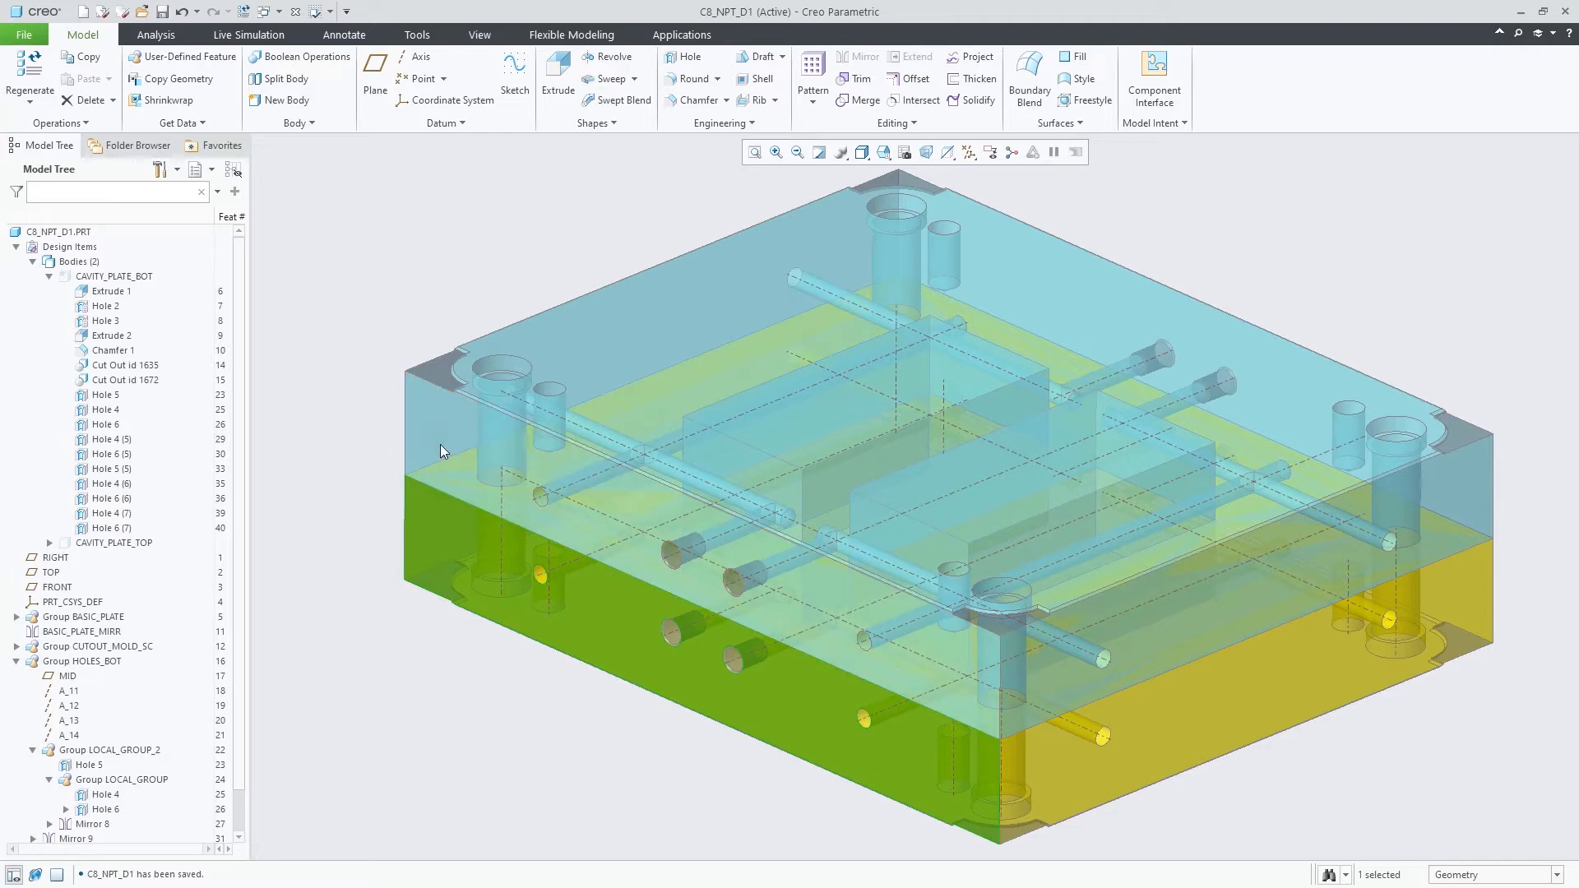
Step: Hide the CAVITY_PLATE_TOP body from the Model Tree
{"action": "right_click", "coordinate": [131, 306]}
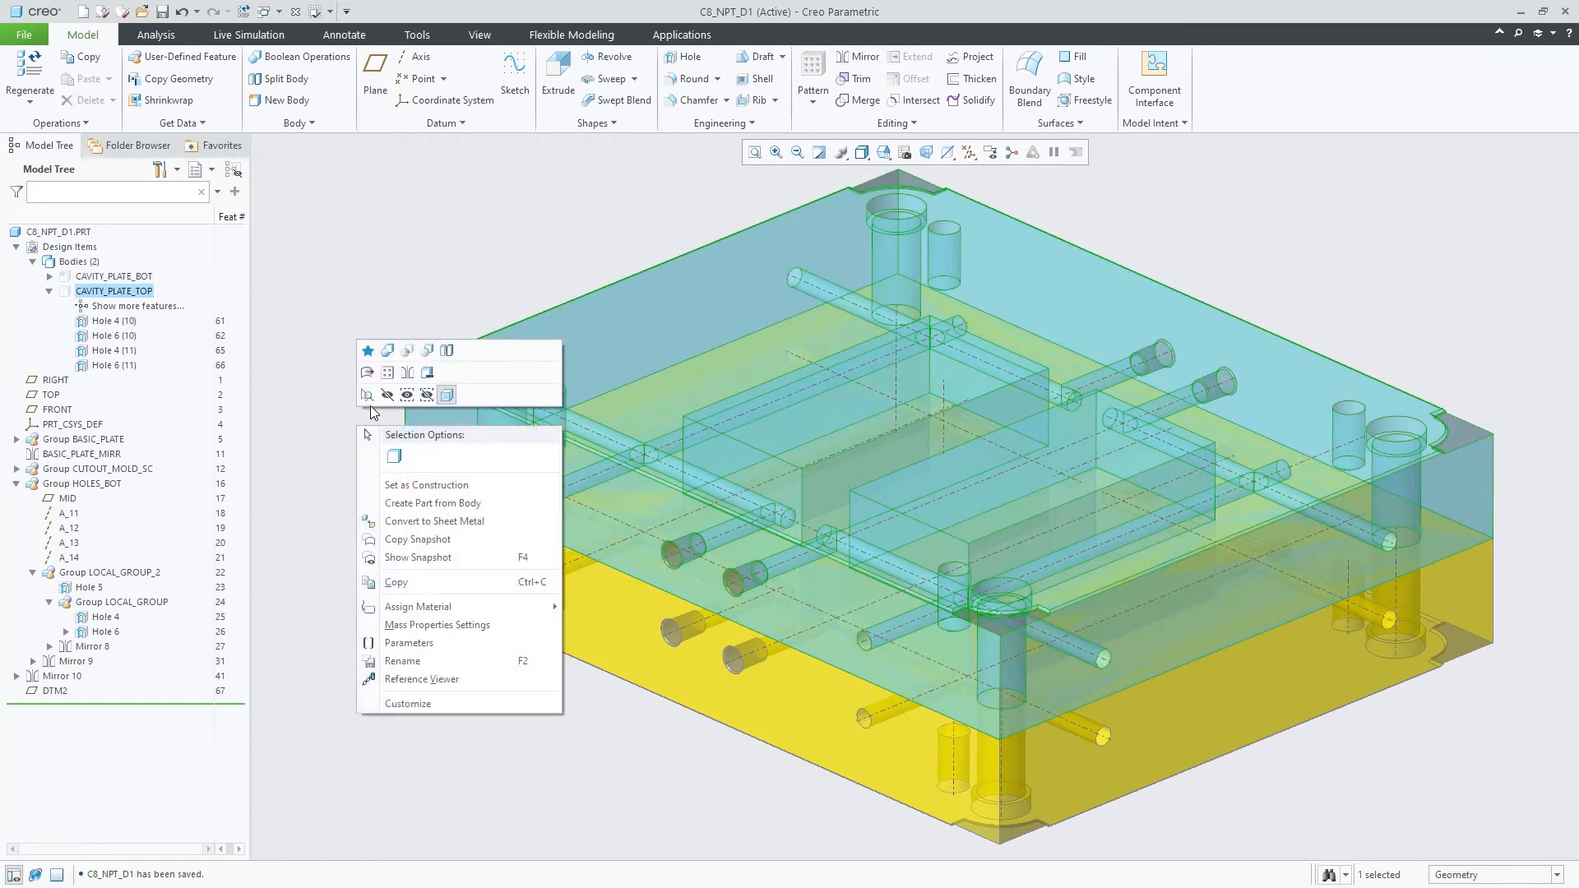
{"action": "left_click", "coordinate": [388, 394]}
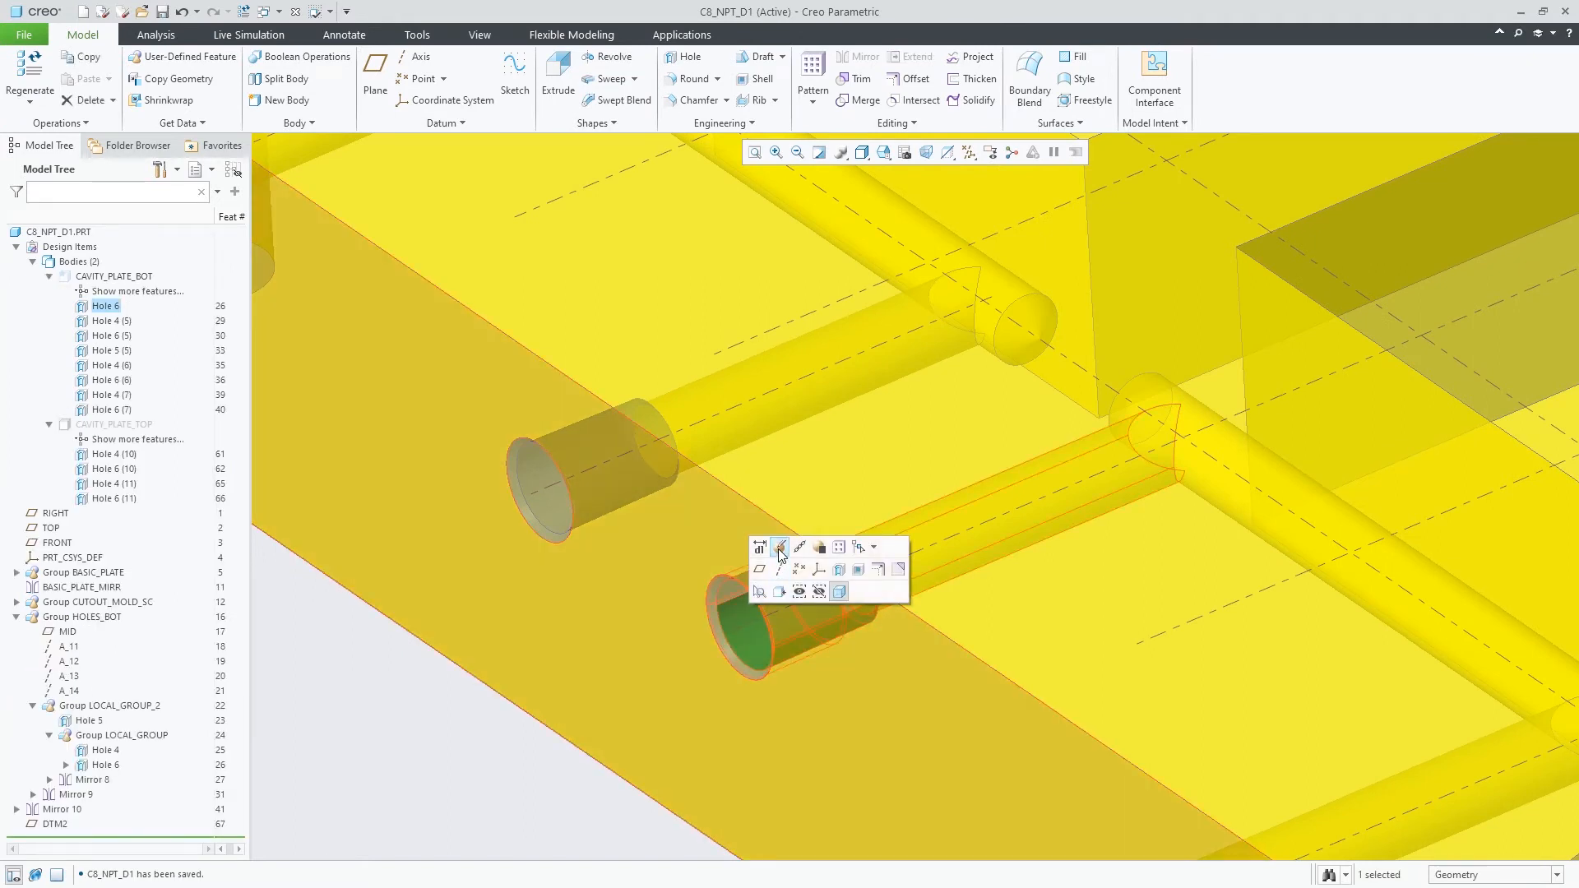
Step: Redefine Hole 6: set Straight drill to None and deepen the Rc3/8 taper to 25
{"action": "left_click", "coordinate": [759, 547]}
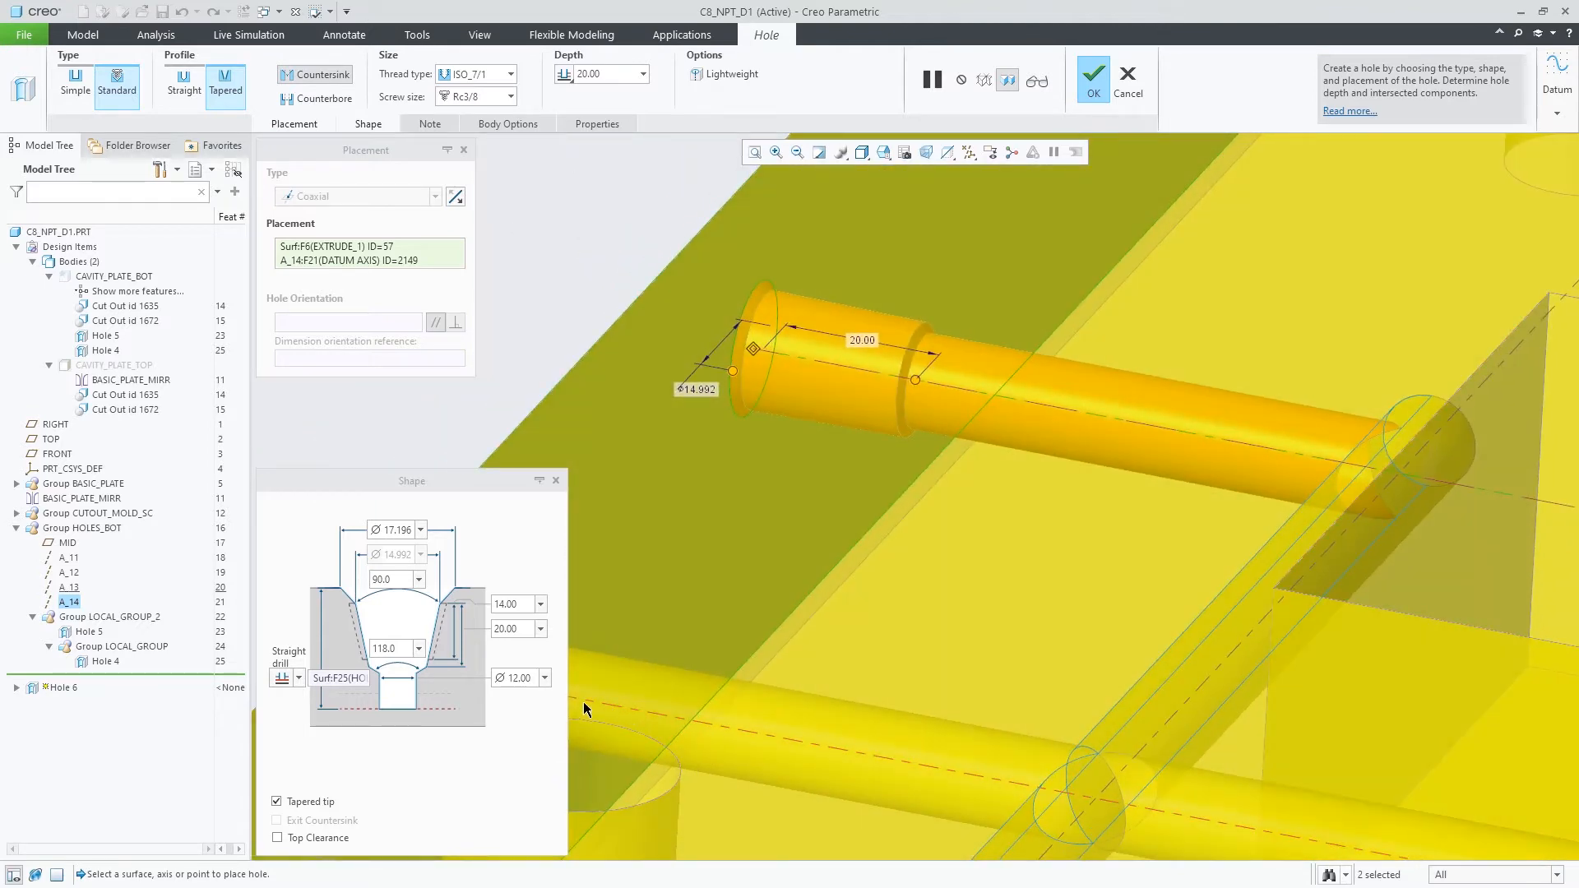
{"action": "mouse_move", "coordinate": [300, 683]}
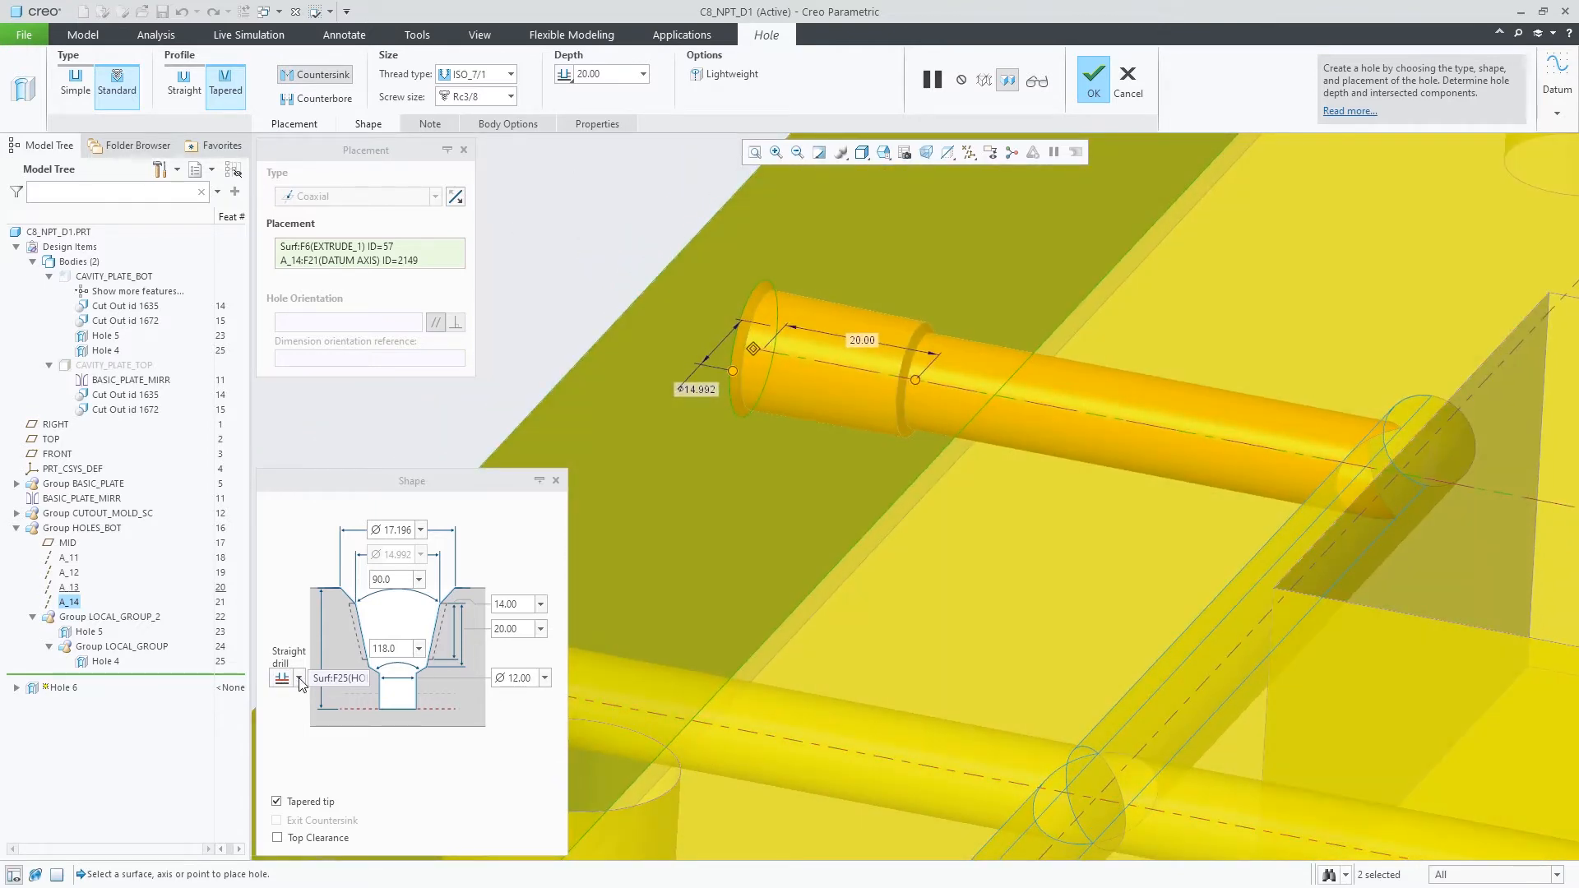
{"action": "left_click", "coordinate": [298, 677]}
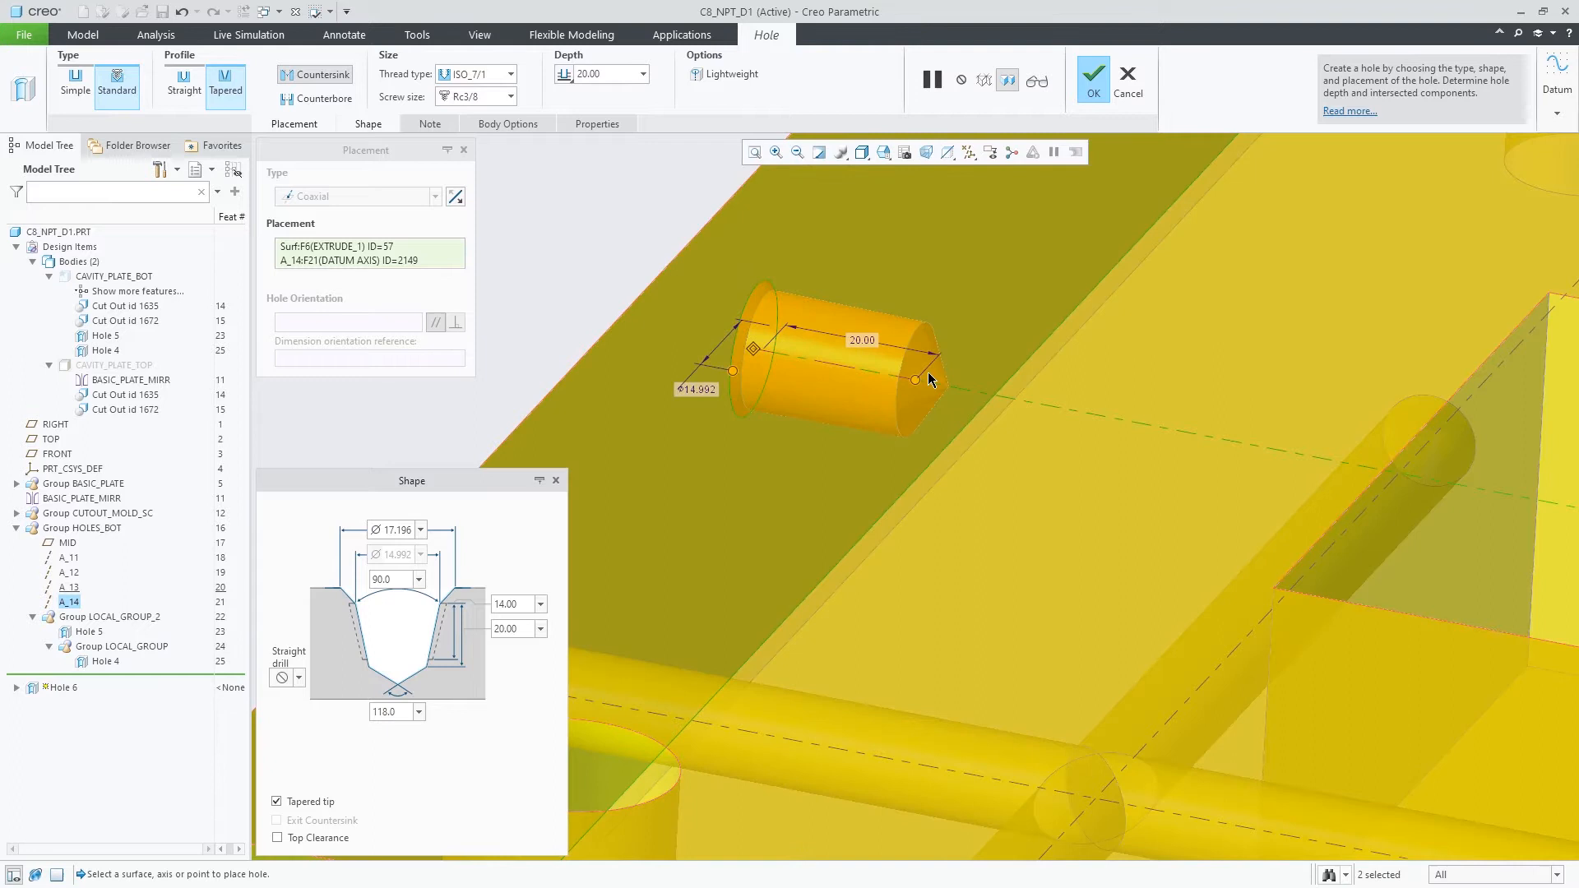
{"action": "left_click_drag", "start_coordinate": [914, 380], "coordinate": [1100, 416]}
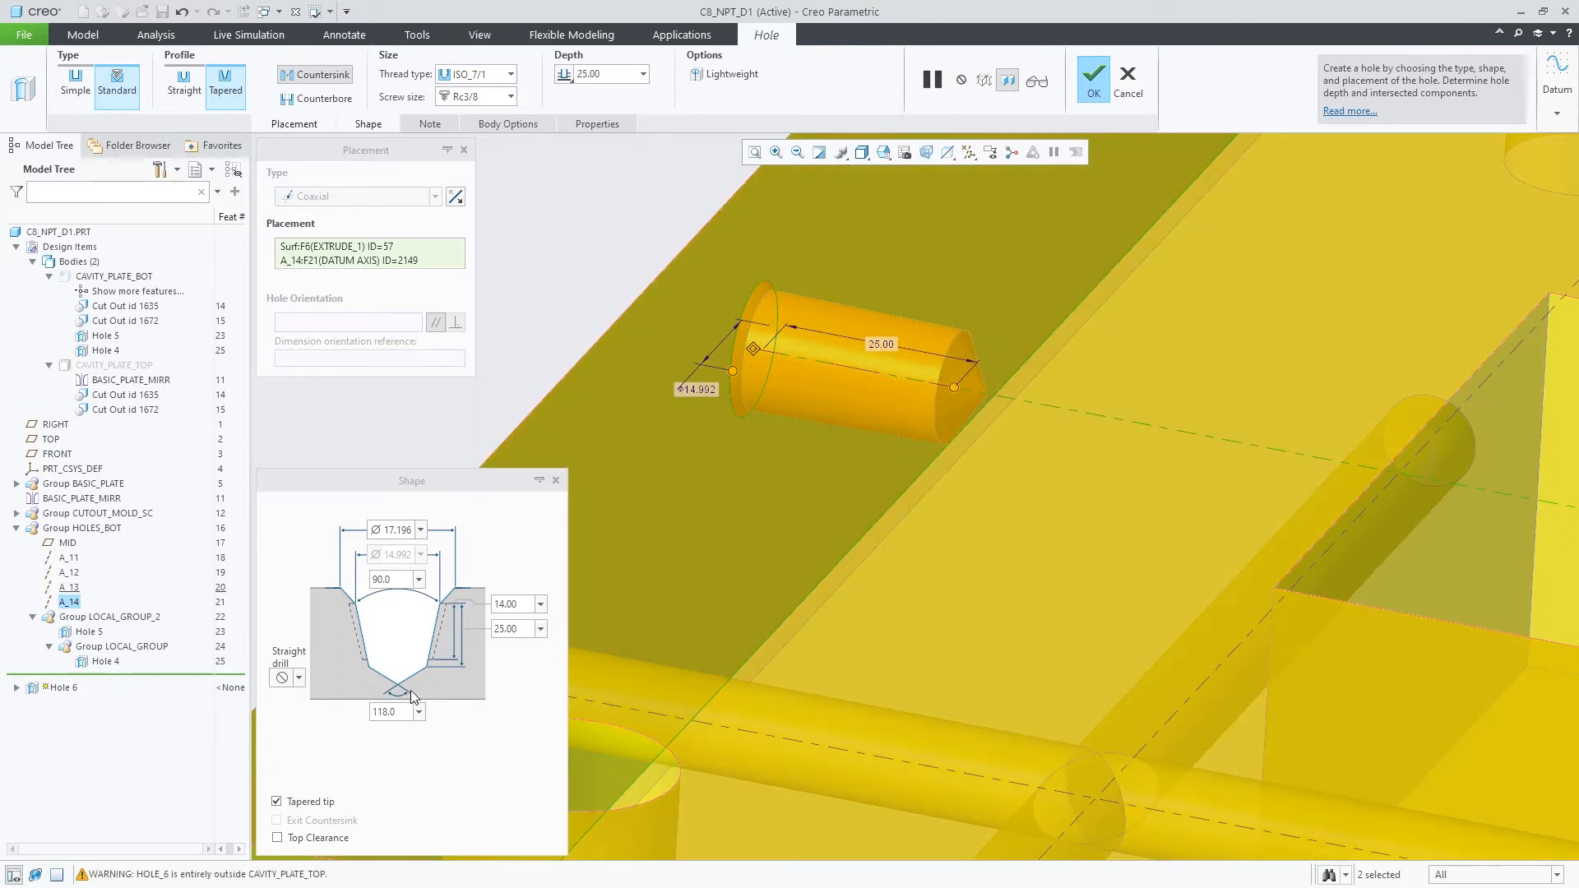
{"action": "left_click", "coordinate": [276, 800]}
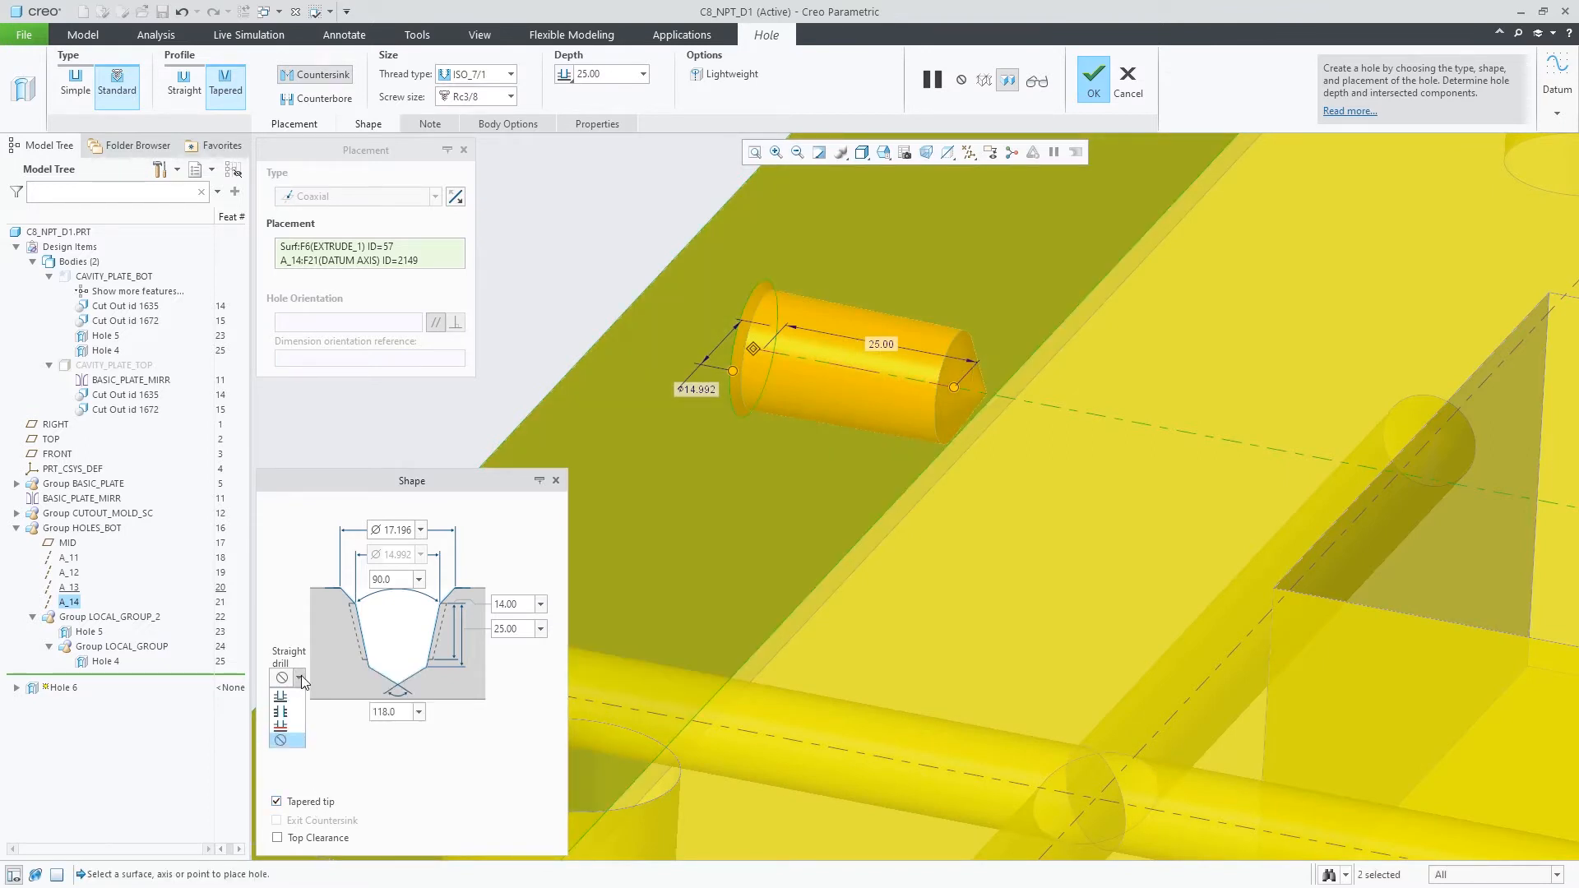
Step: Restore a 12.60 straight drill section ending 52.20 deep with a 180° step angle
{"action": "left_click", "coordinate": [281, 678]}
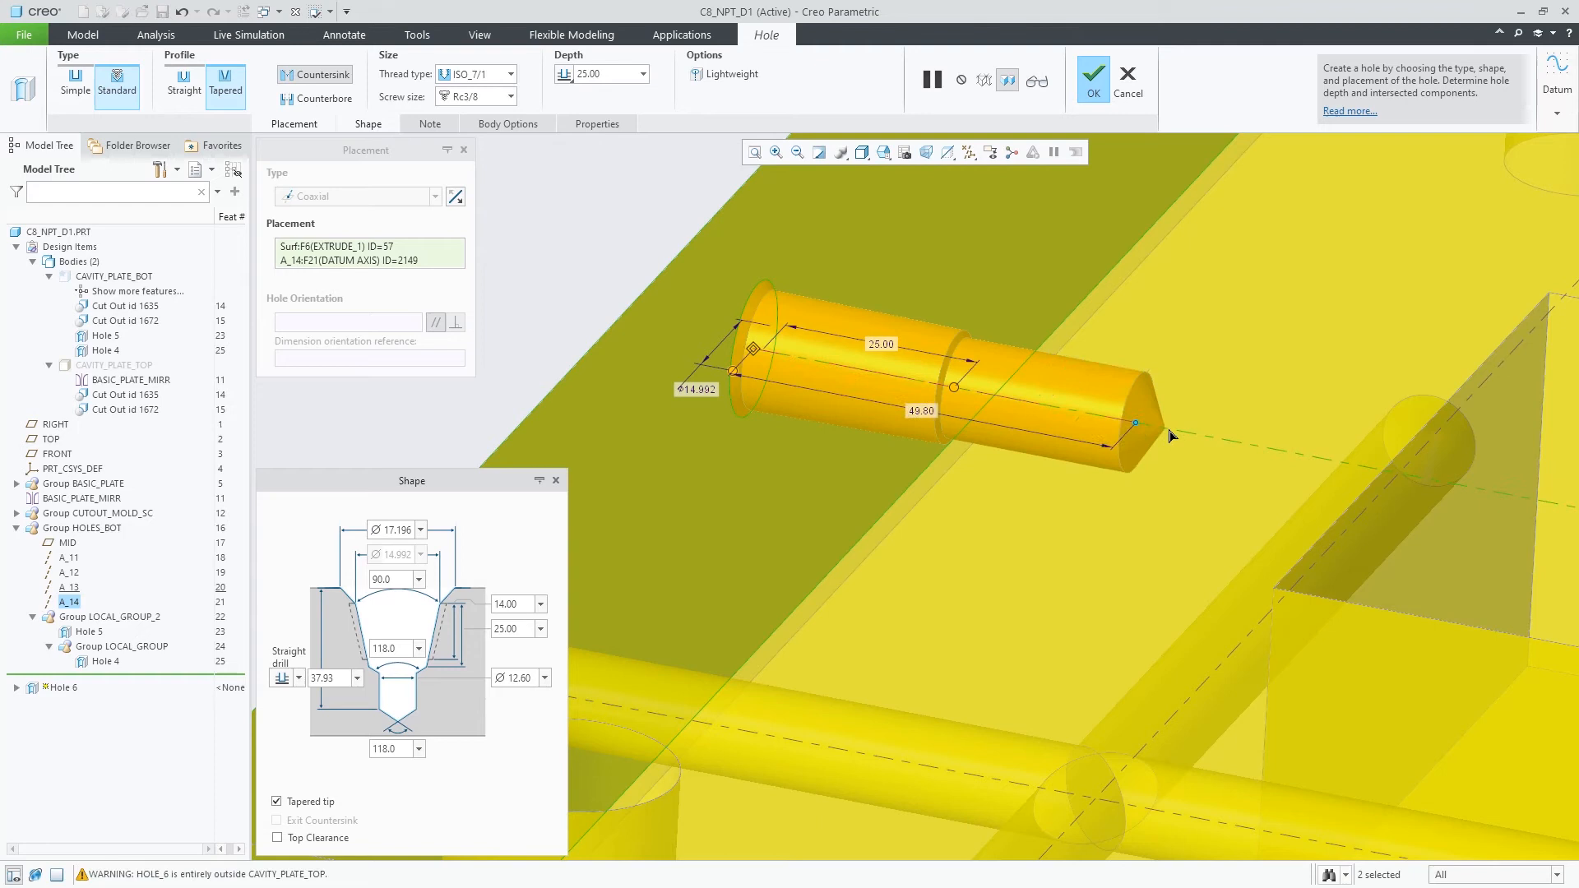
{"action": "left_click_drag", "start_coordinate": [1136, 423], "coordinate": [1154, 427]}
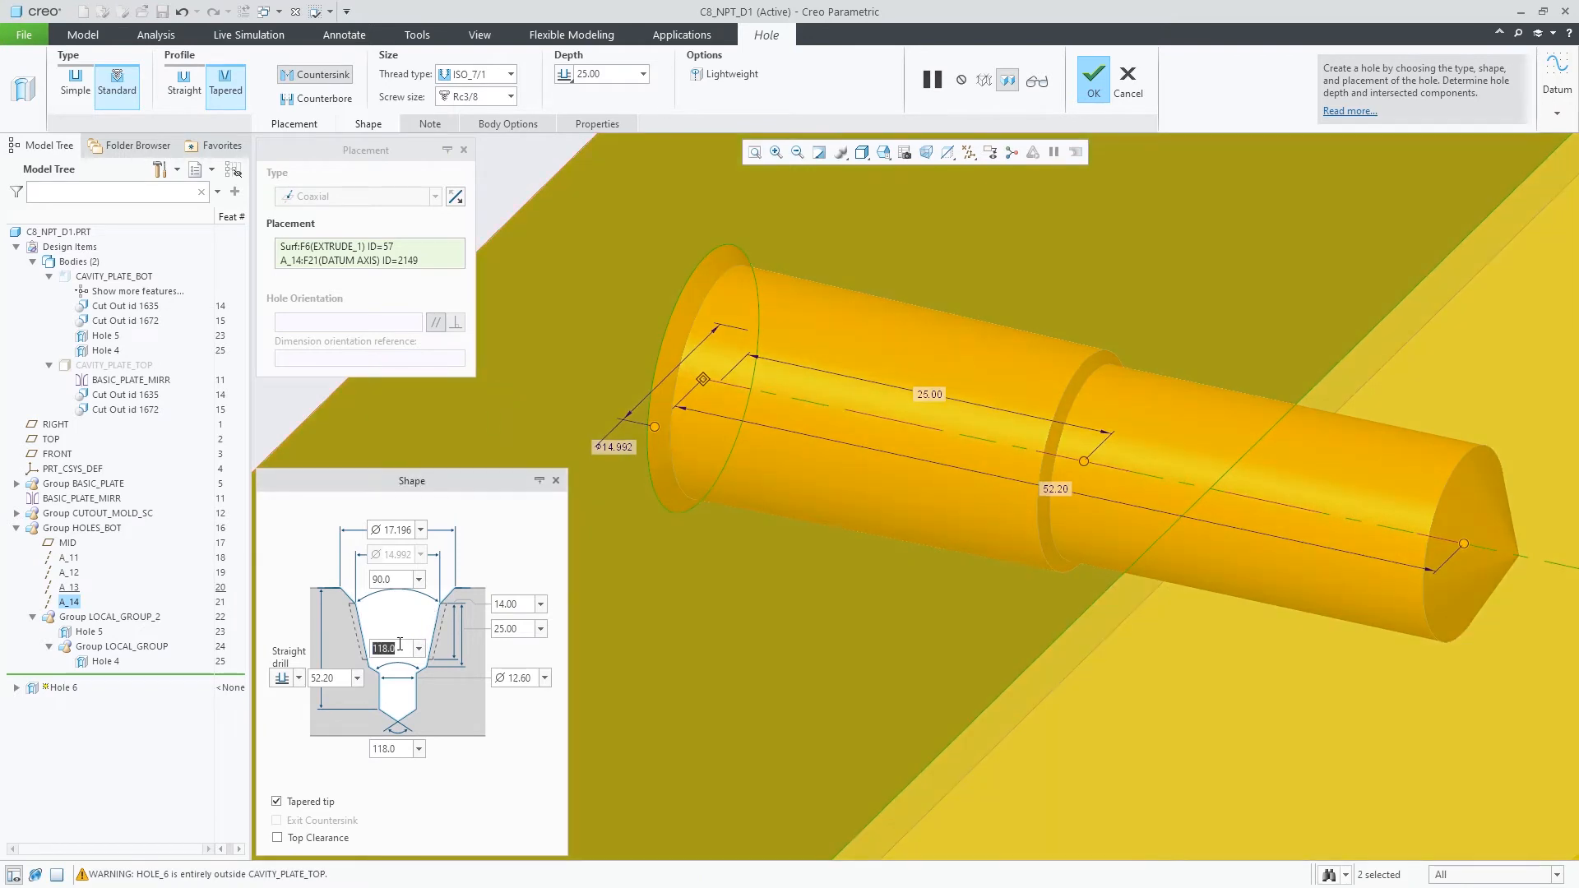
{"action": "type", "text": "180"}
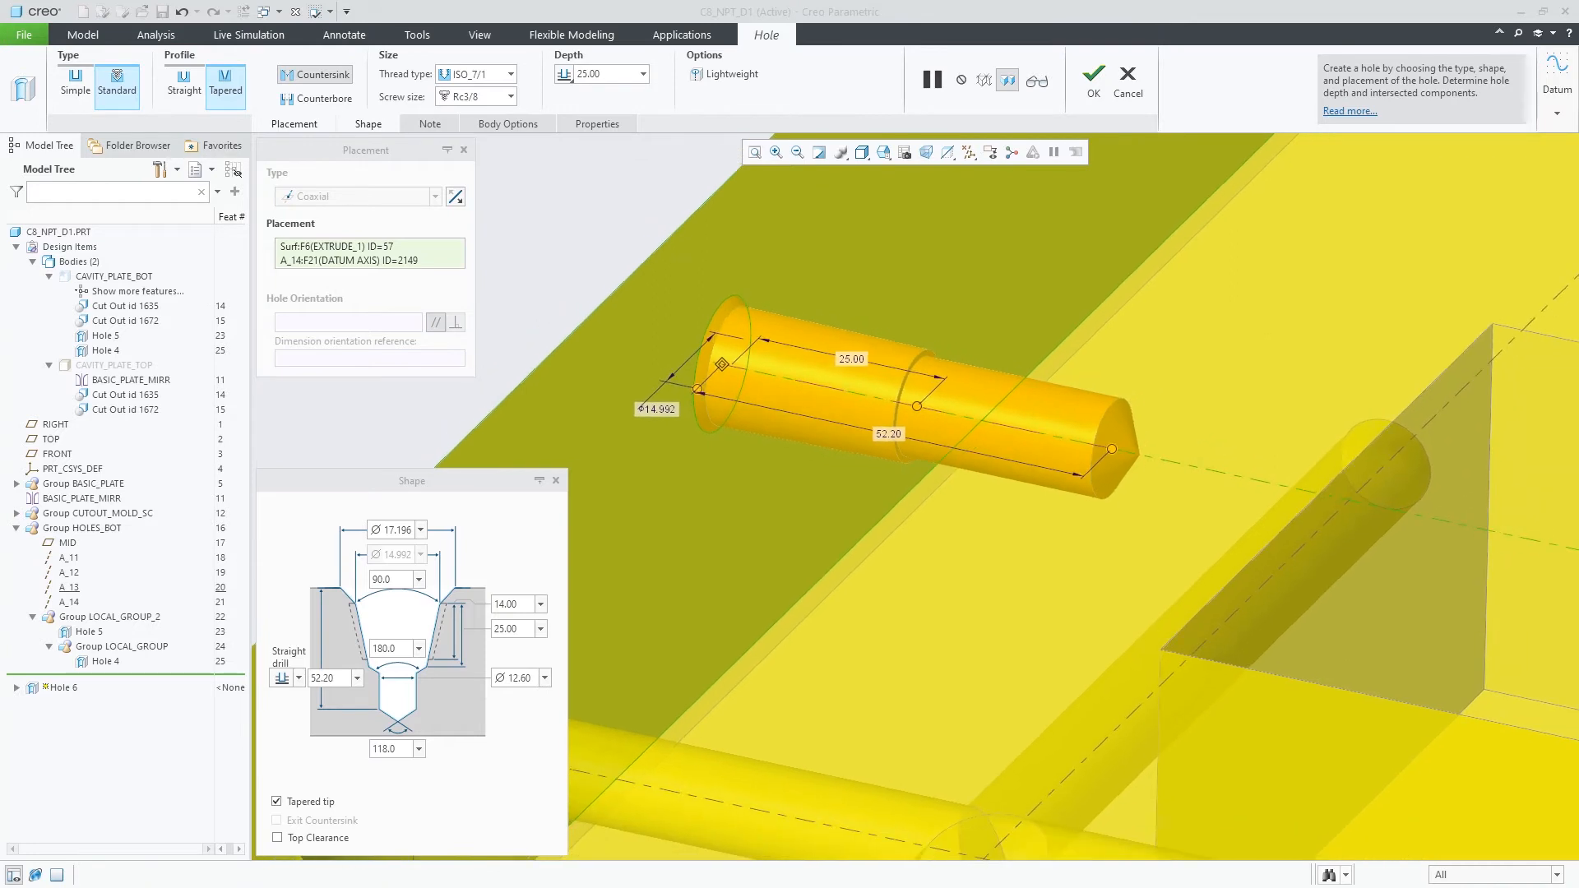
Step: Toggle Tapered tip off and back on so the step angle returns to 118°
{"action": "left_click", "coordinate": [277, 802]}
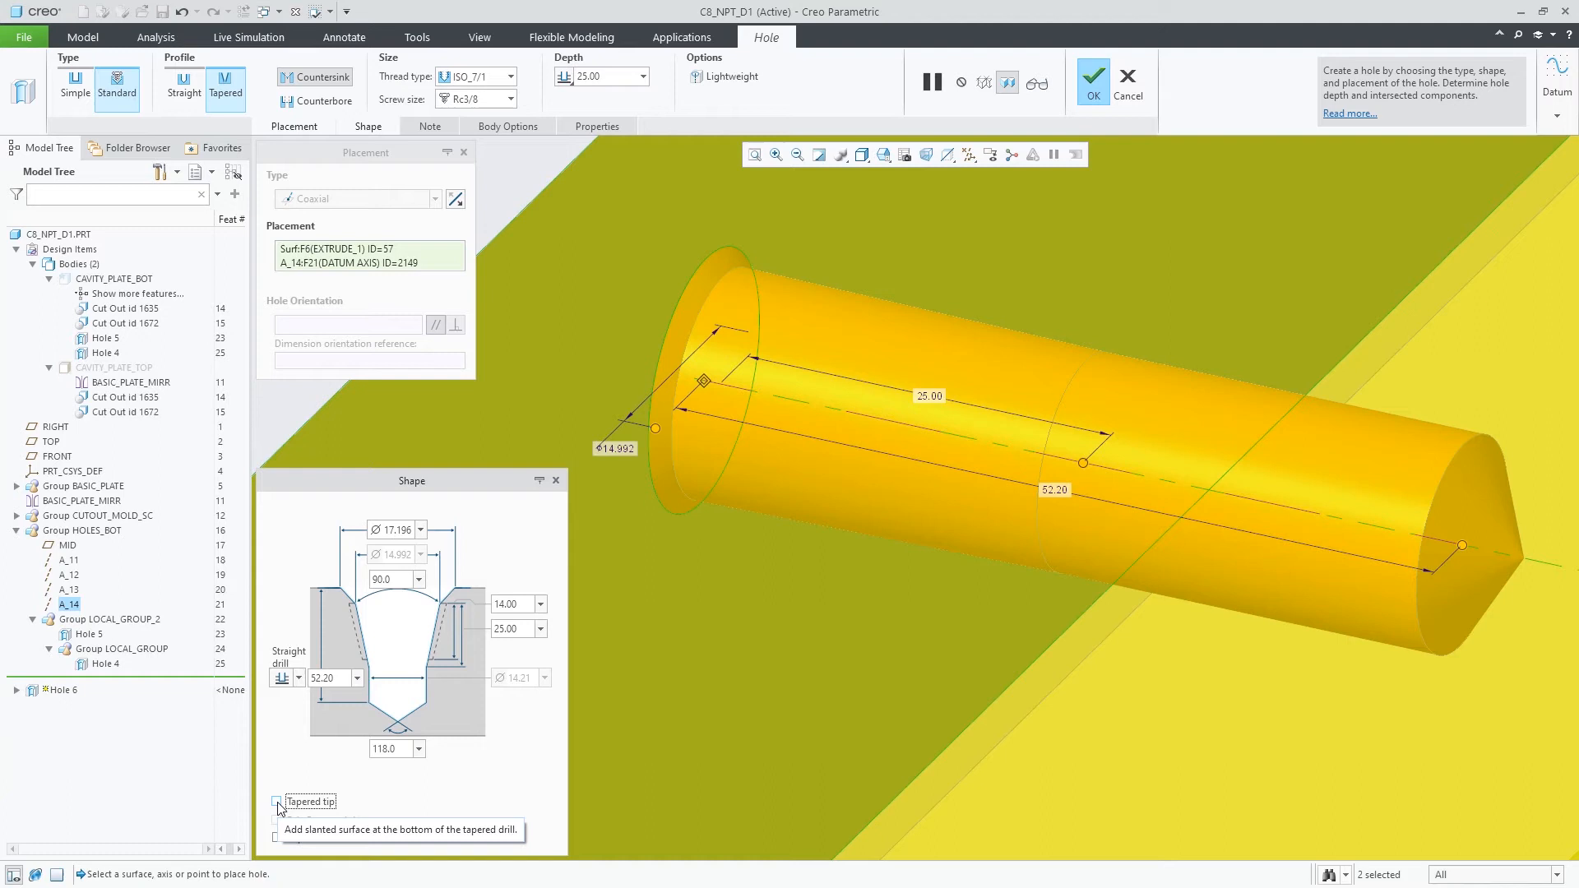
{"action": "left_click", "coordinate": [278, 802]}
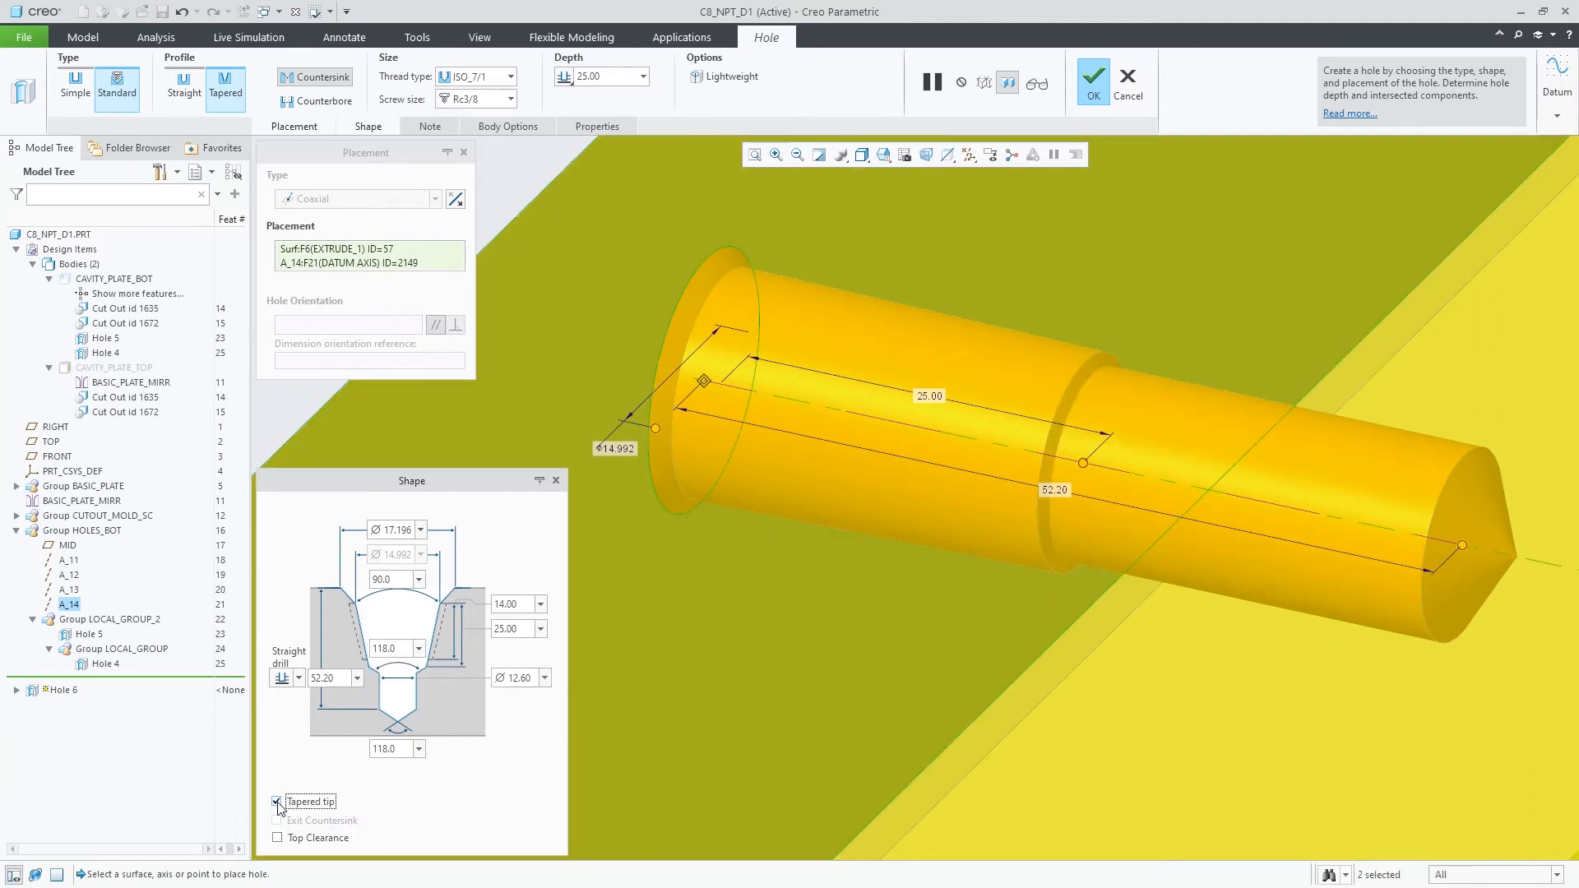
{"action": "left_click", "coordinate": [278, 802]}
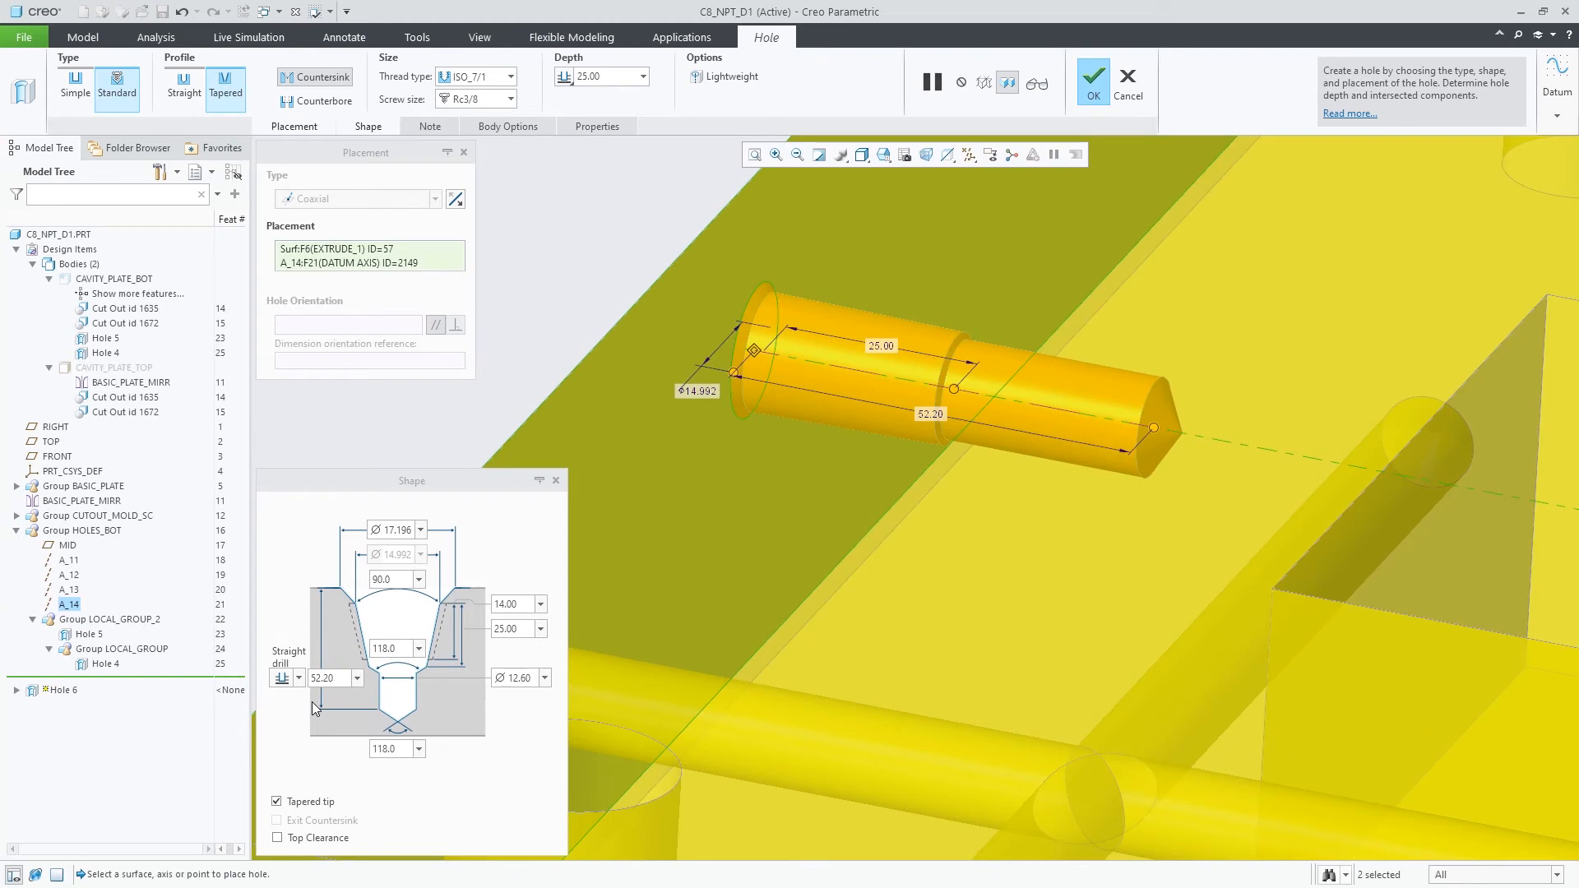
{"action": "mouse_move", "coordinate": [302, 686]}
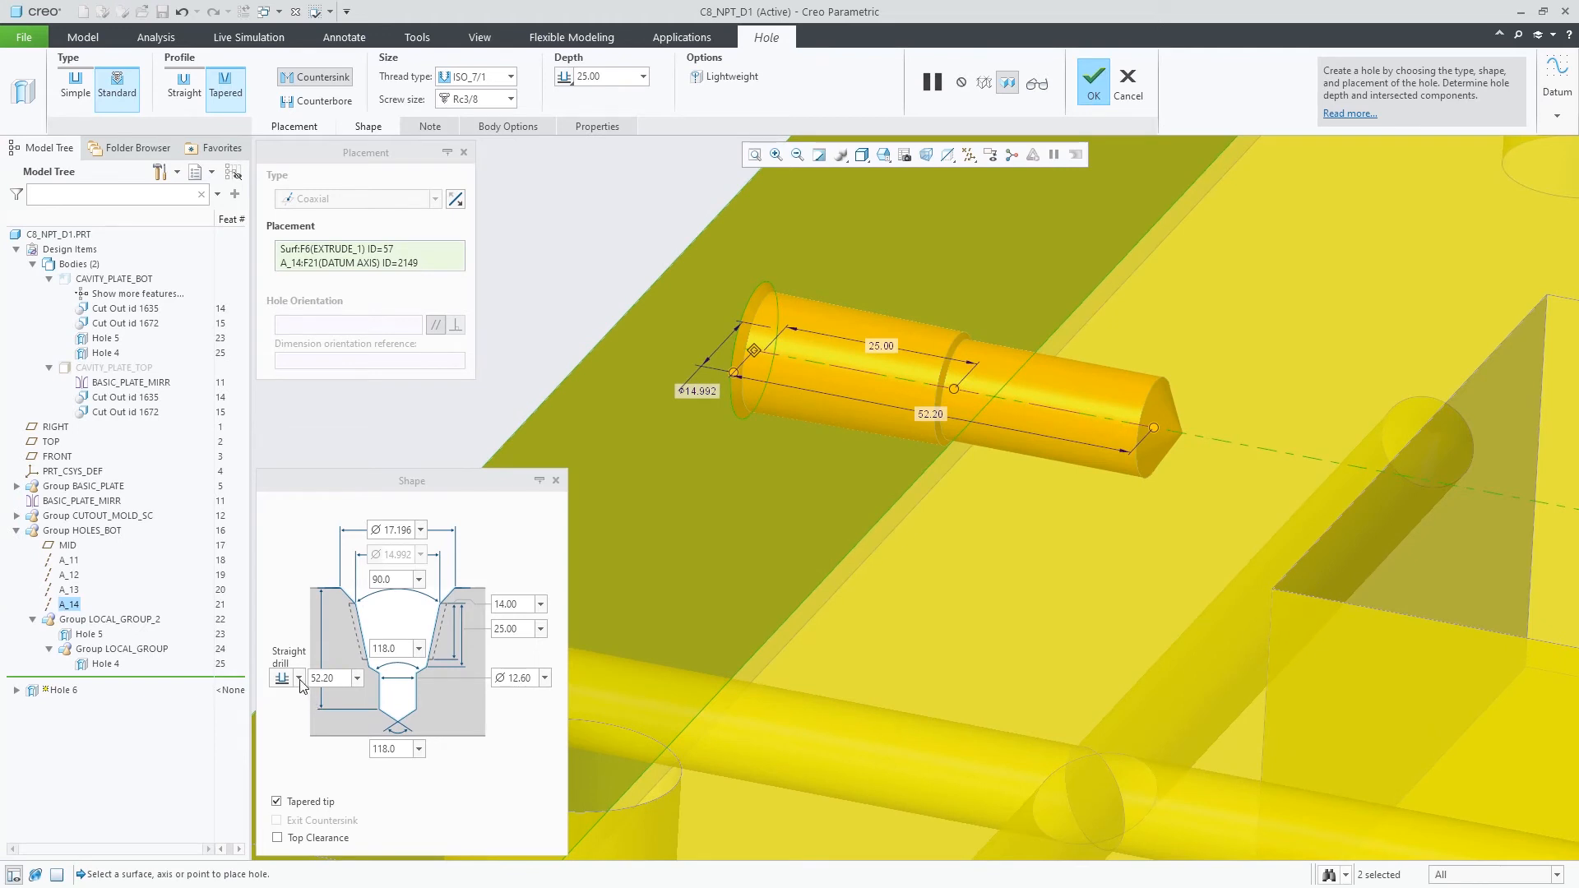
Step: Set the straight drill to end To Selected surface, with taper depth 20
{"action": "left_click", "coordinate": [282, 677]}
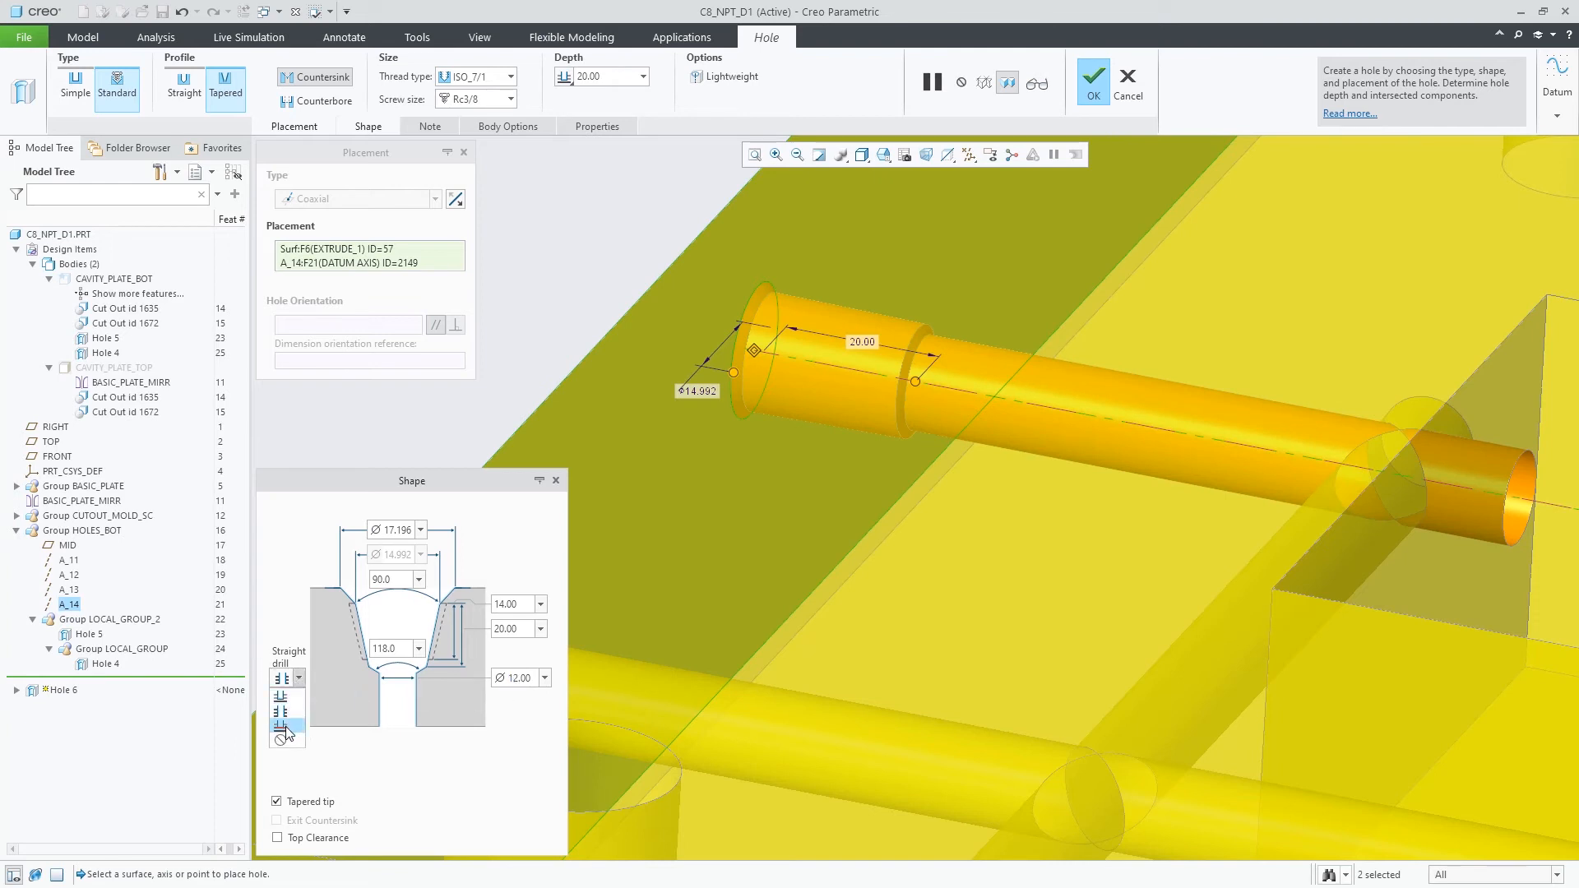
{"action": "left_click", "coordinate": [286, 726]}
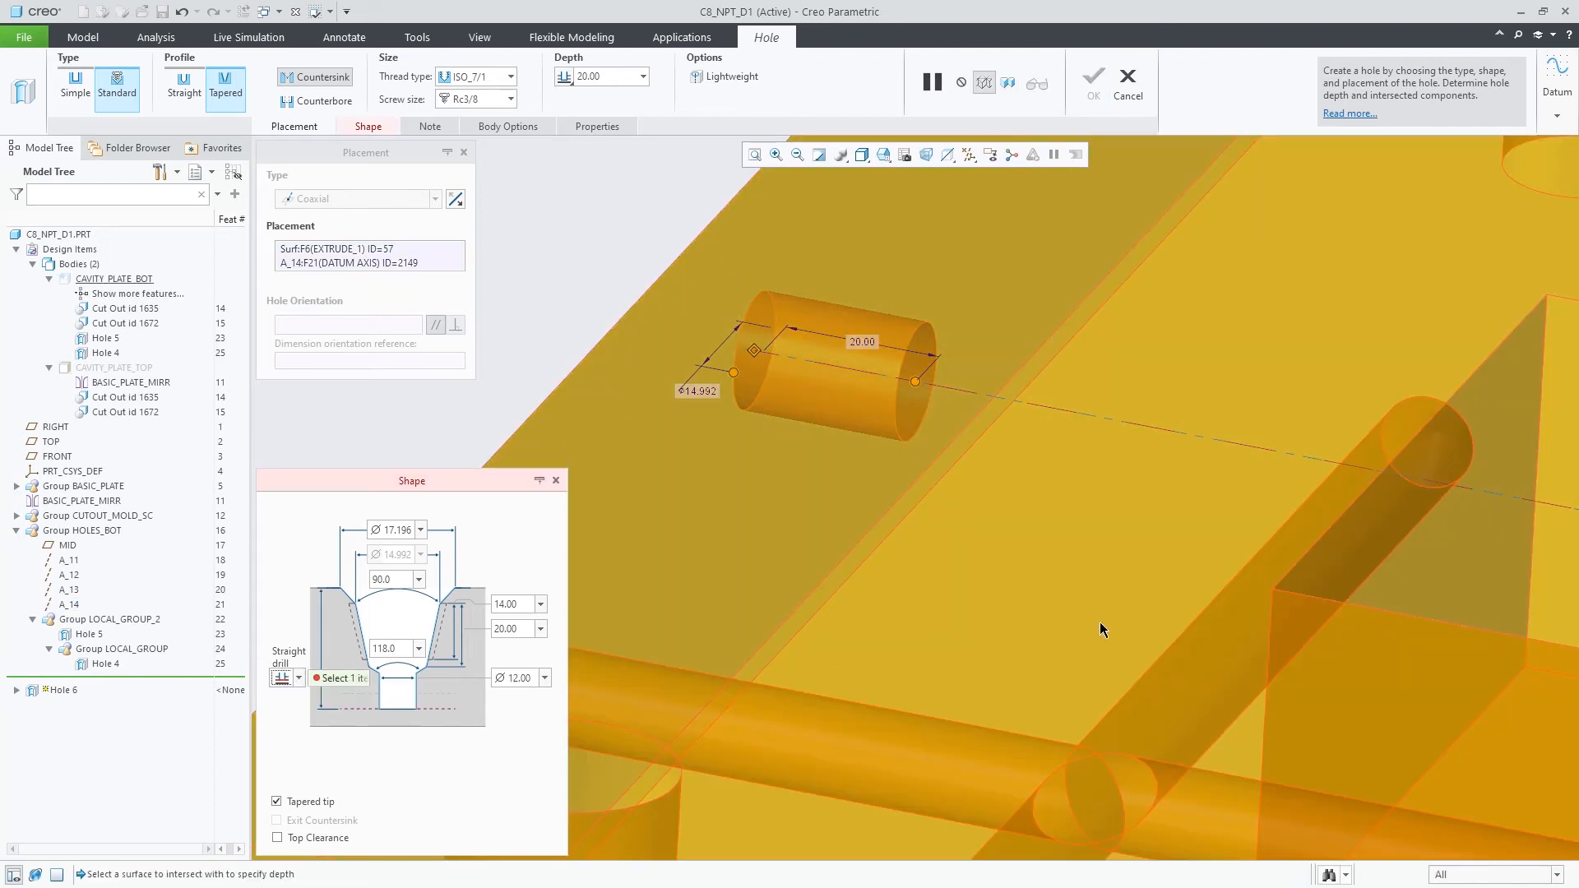